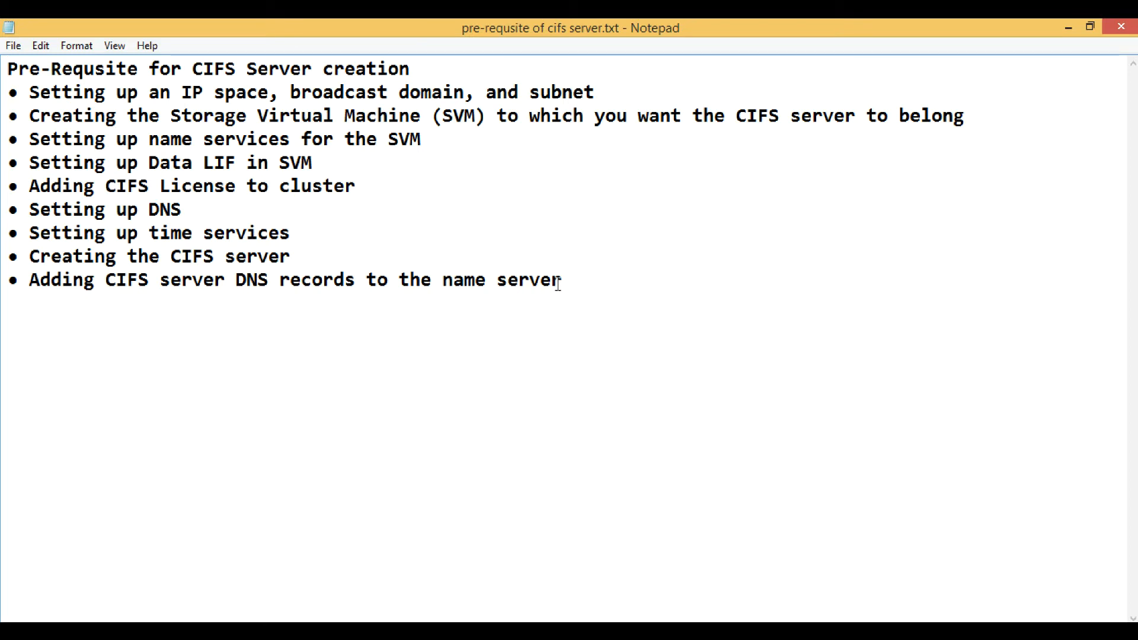
Step: Review the CIFS server prerequisite list laid out in Notepad
{"action": "left_click_drag", "start_coordinate": [125, 256], "coordinate": [562, 280]}
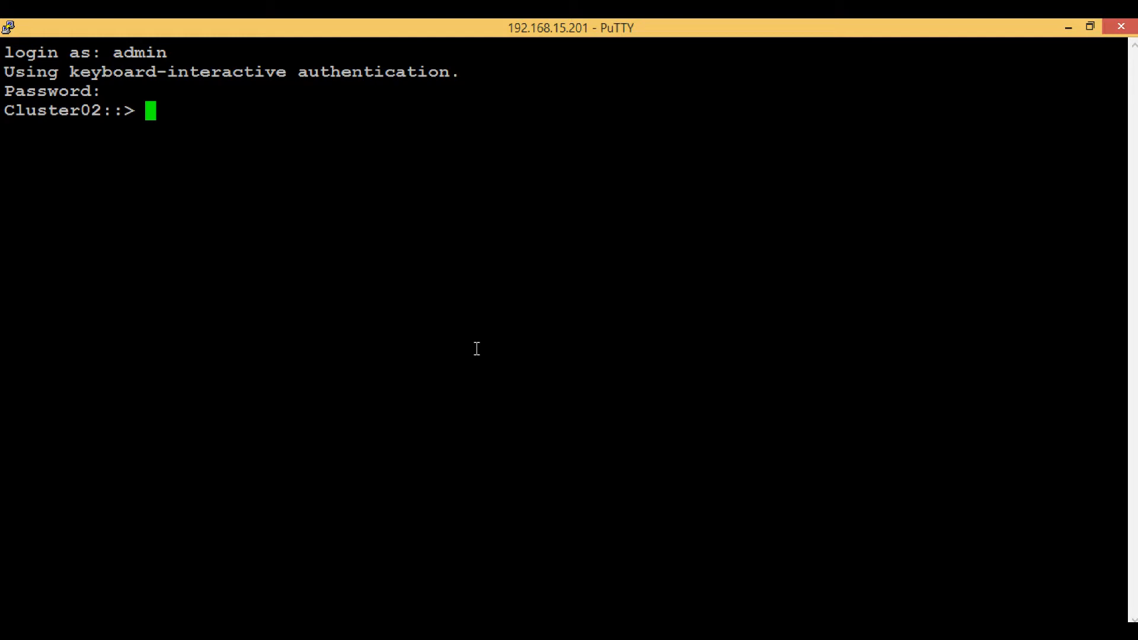
Step: Run 'vserver cifs show -vserver vs1' and confirm no CIFS server exists
{"action": "type", "text": "vserver"}
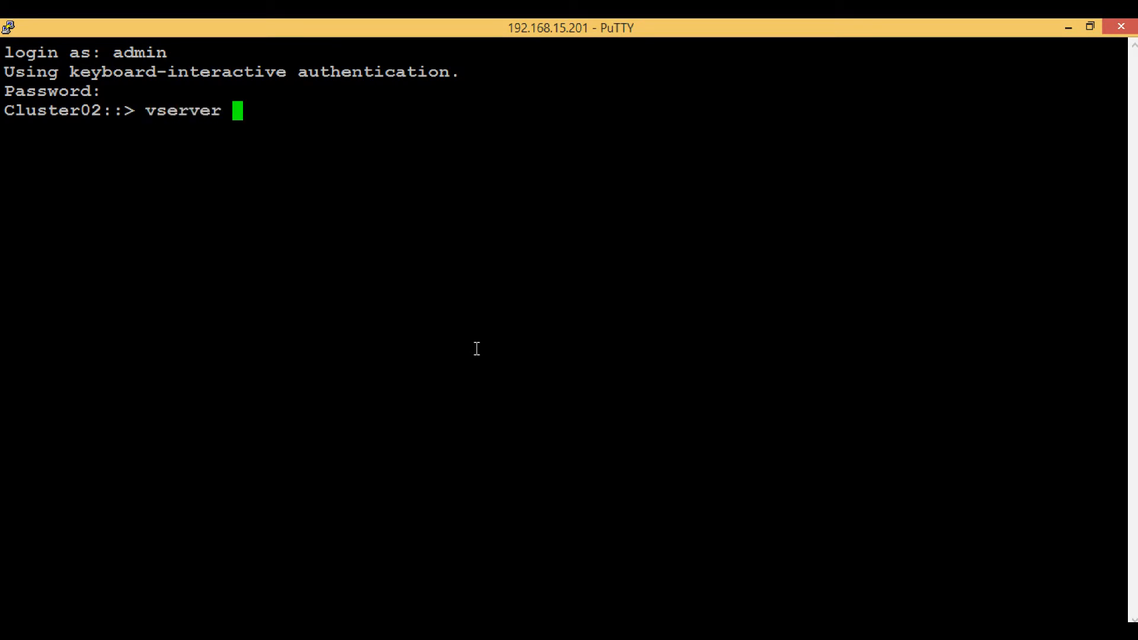
{"action": "type", "text": "cifs"}
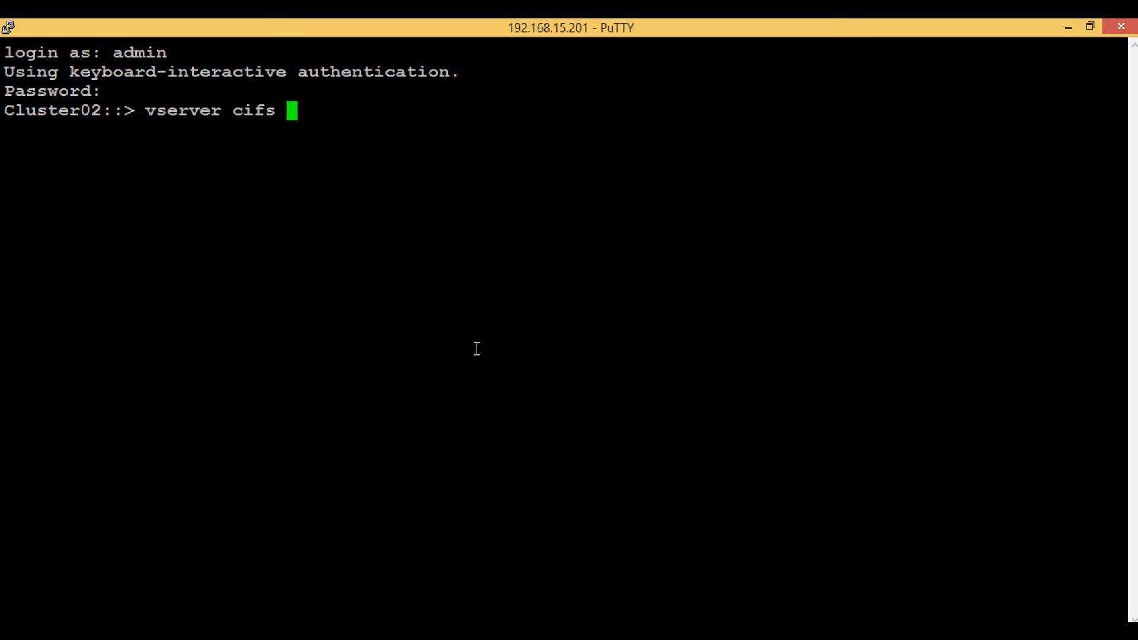
{"action": "type", "text": "show -"}
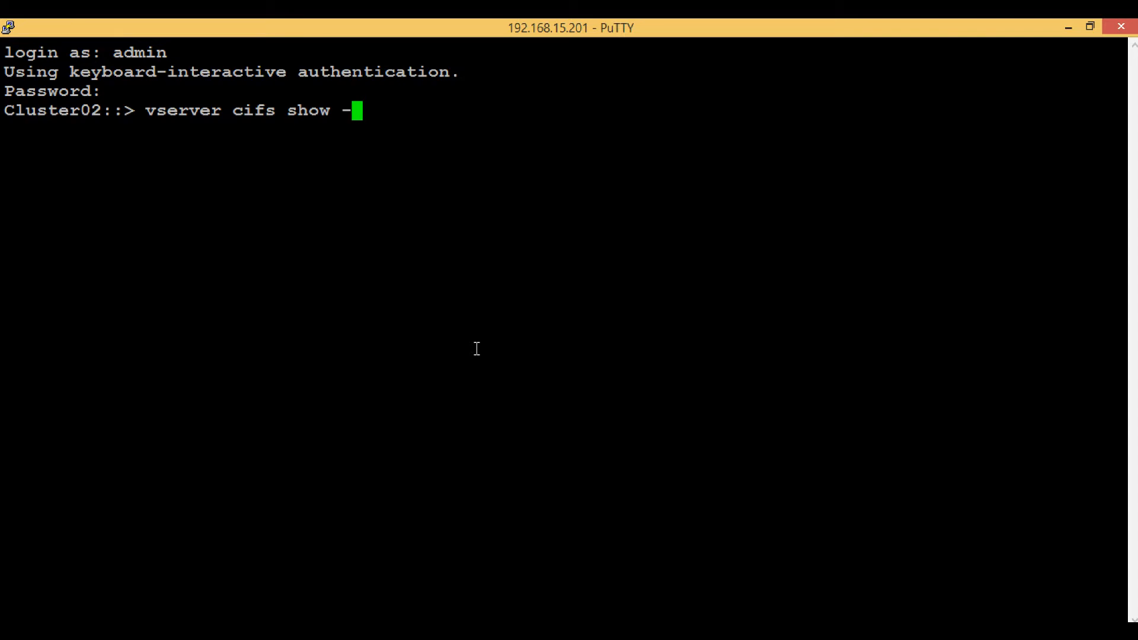
{"action": "type", "text": "vserver vs1"}
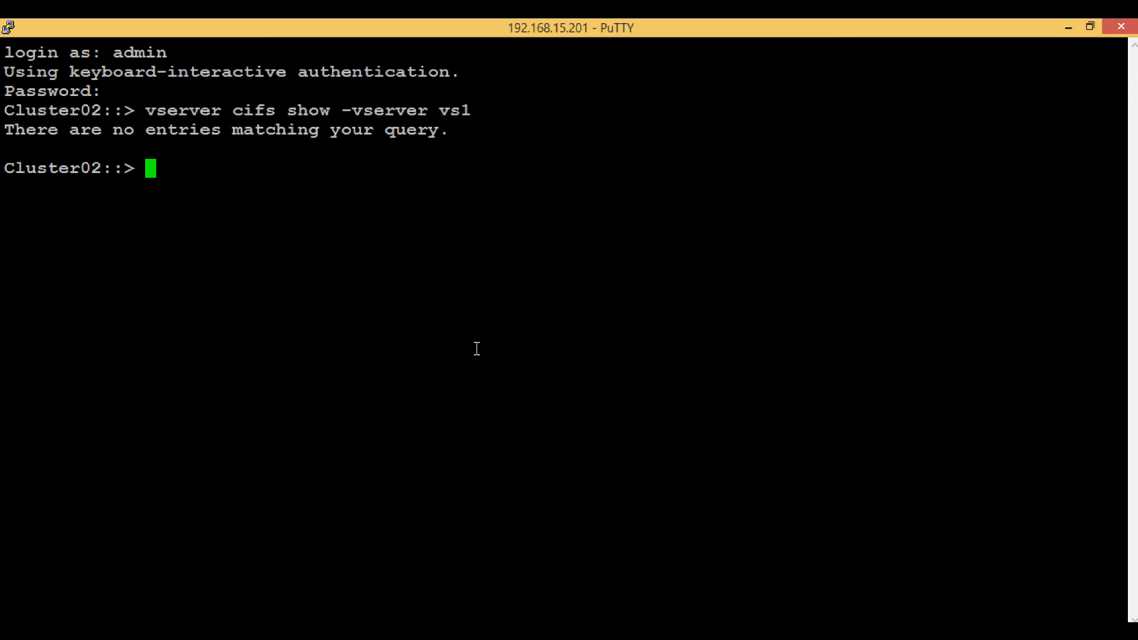
Step: Run 'vserver cifs create -vserver vs1 -cifs-server cifs1 -domain nasadmin.org'
{"action": "type", "text": "vserver cif"}
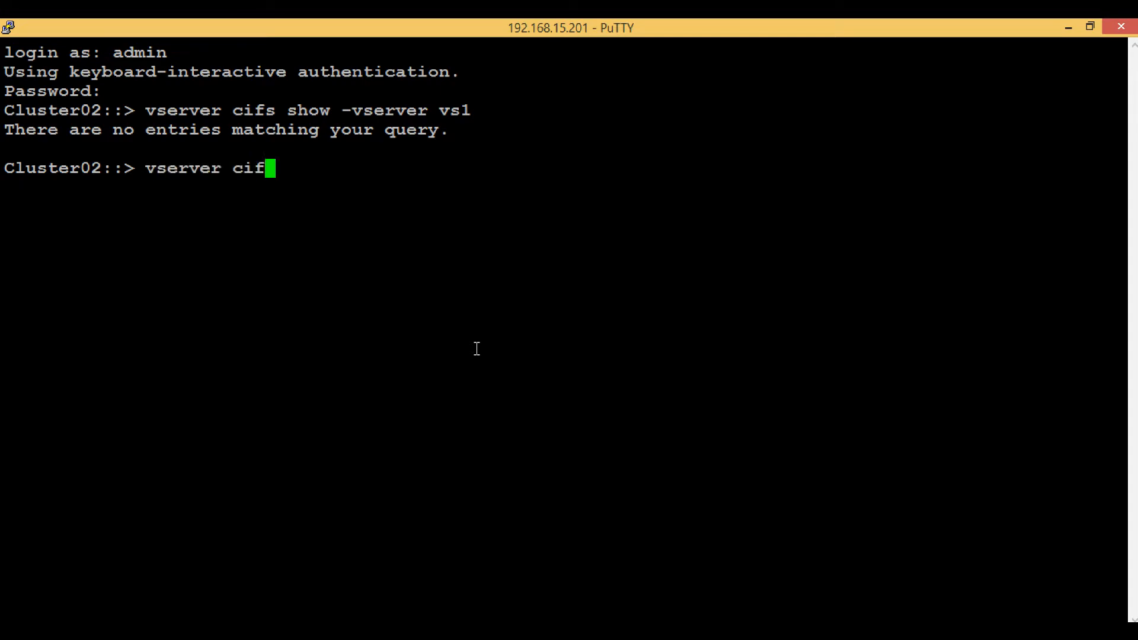
{"action": "type", "text": "s create"}
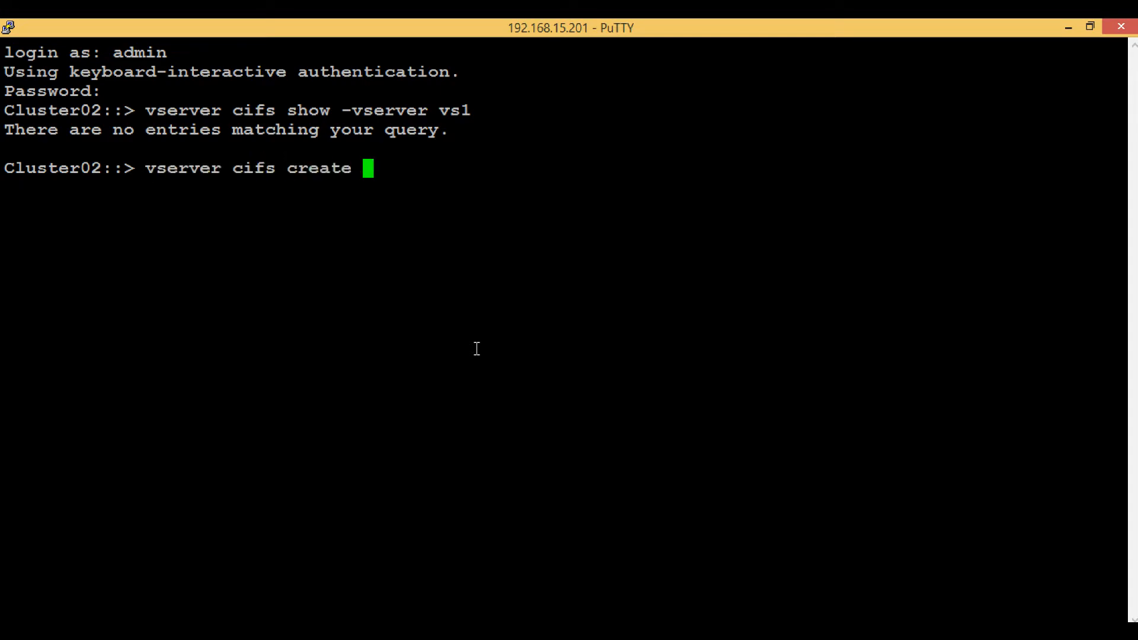
{"action": "type", "text": "-vserver"}
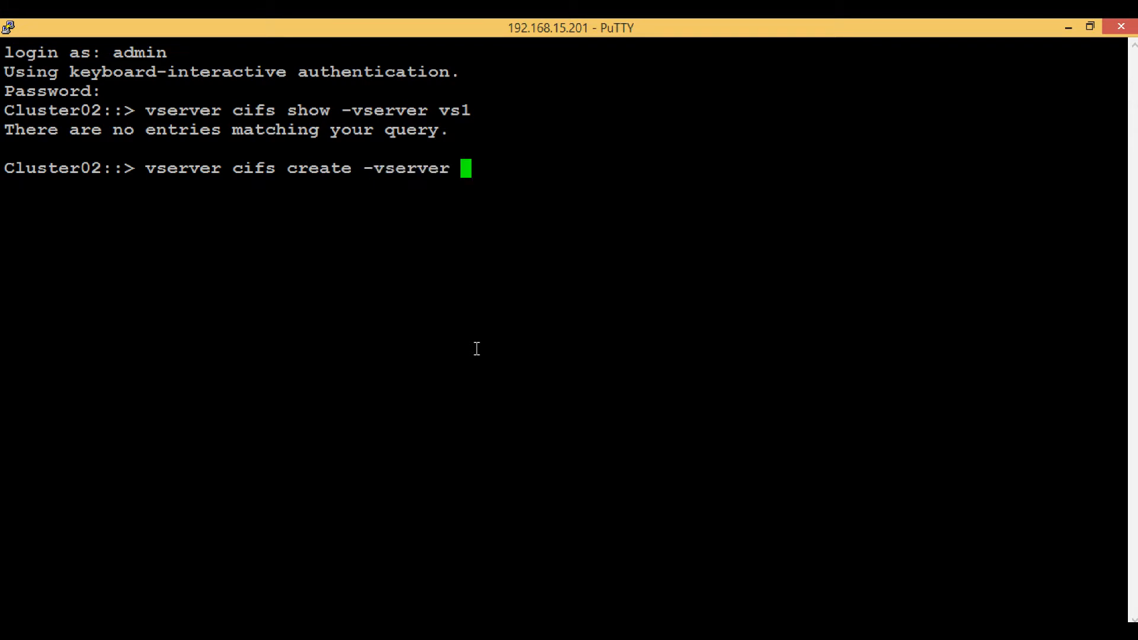
{"action": "type", "text": "vs1 -cifs-server"}
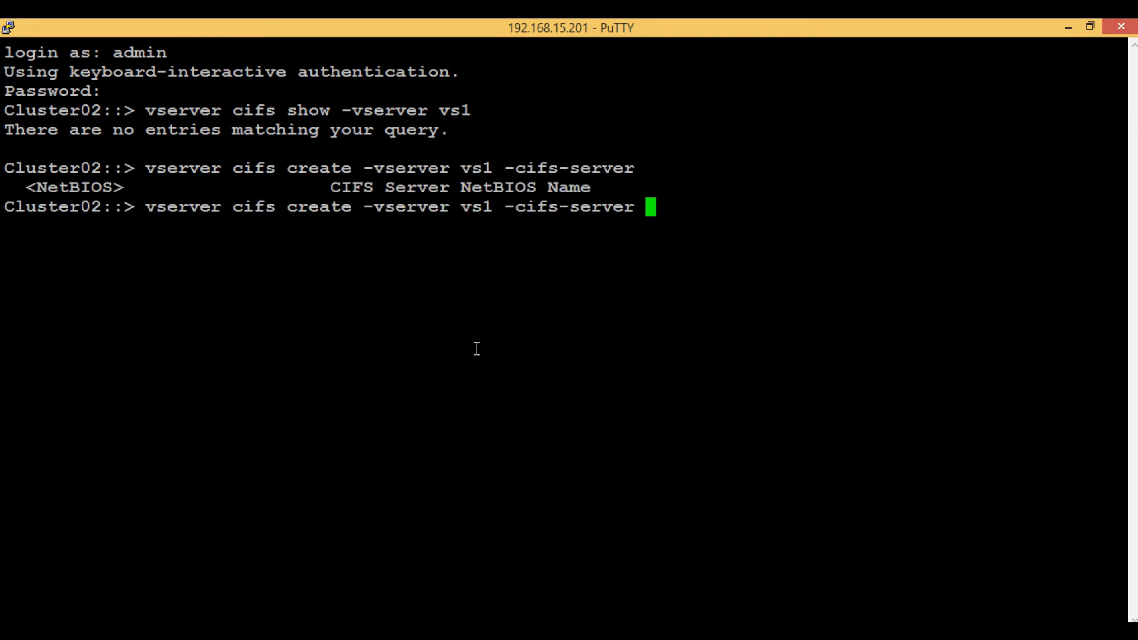
{"action": "type", "text": "cifs"}
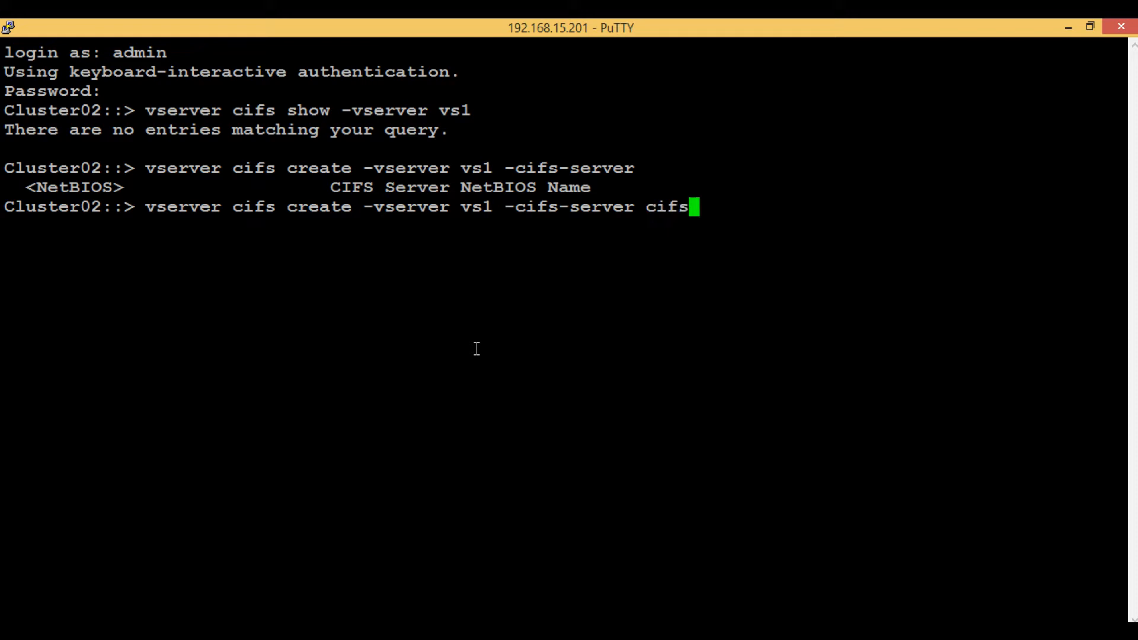
{"action": "type", "text": "1"}
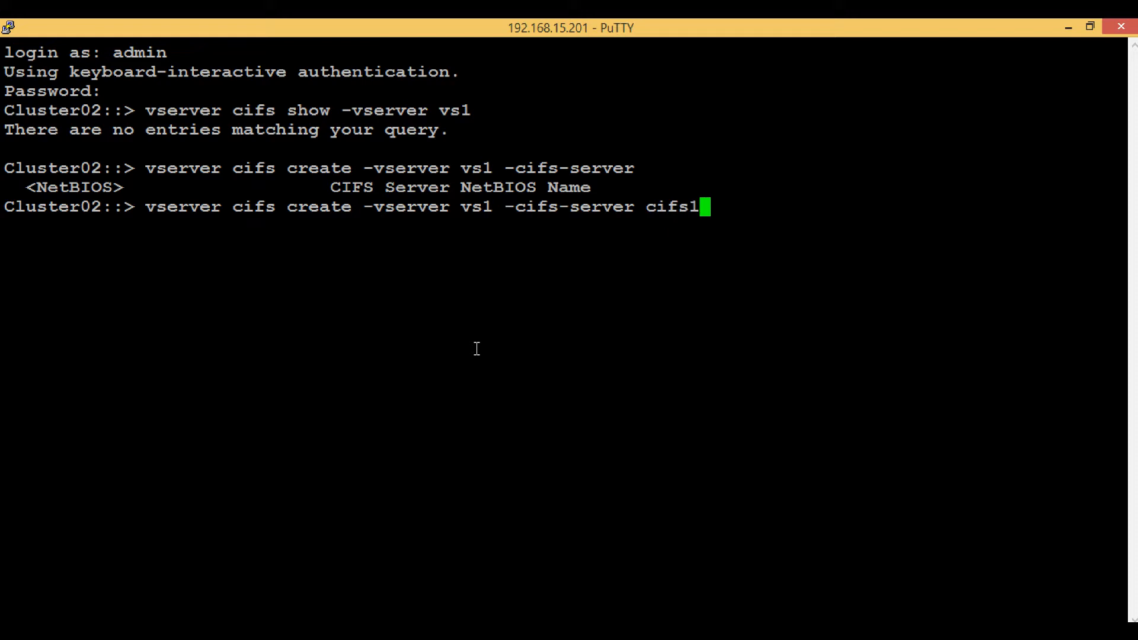
{"action": "type", "text": "-domain"}
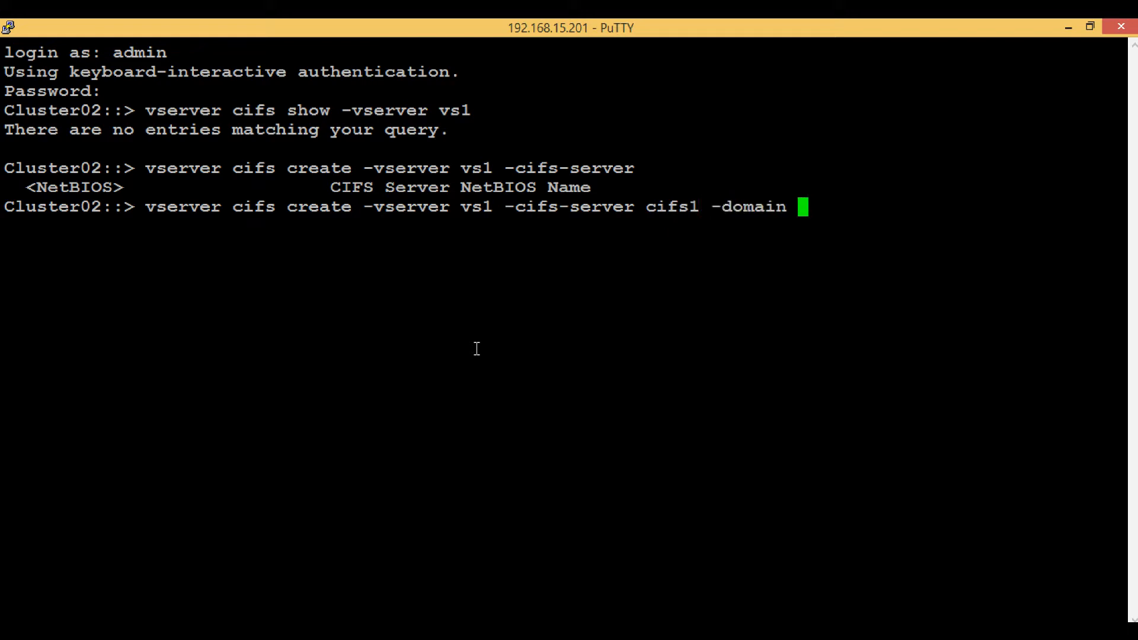
{"action": "type", "text": "nasadmin"}
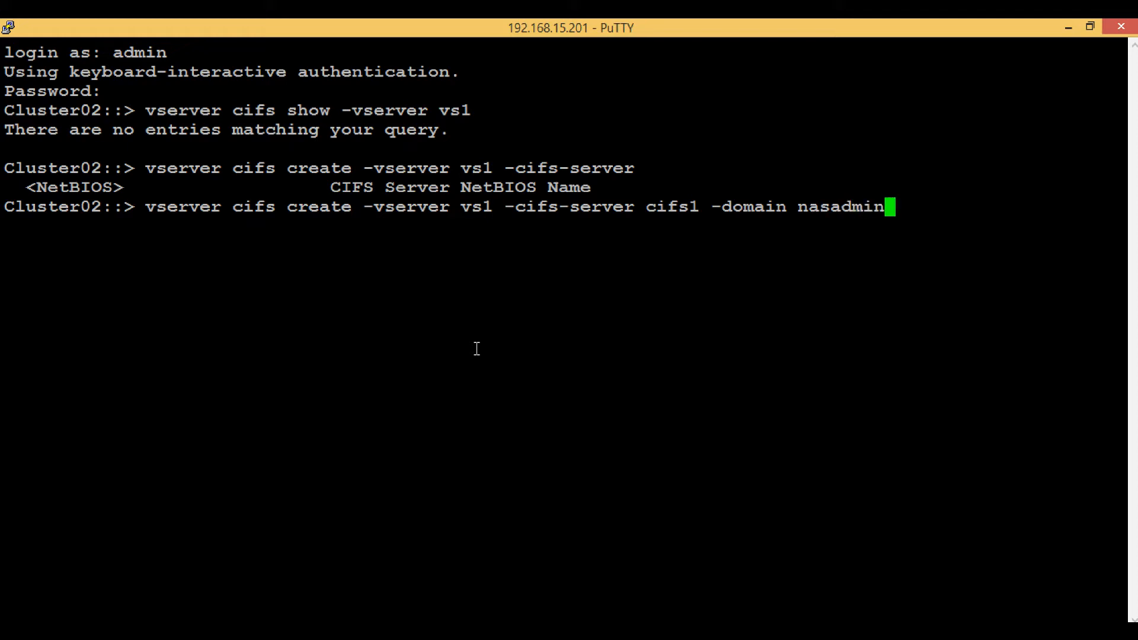
{"action": "type", "text": ".org"}
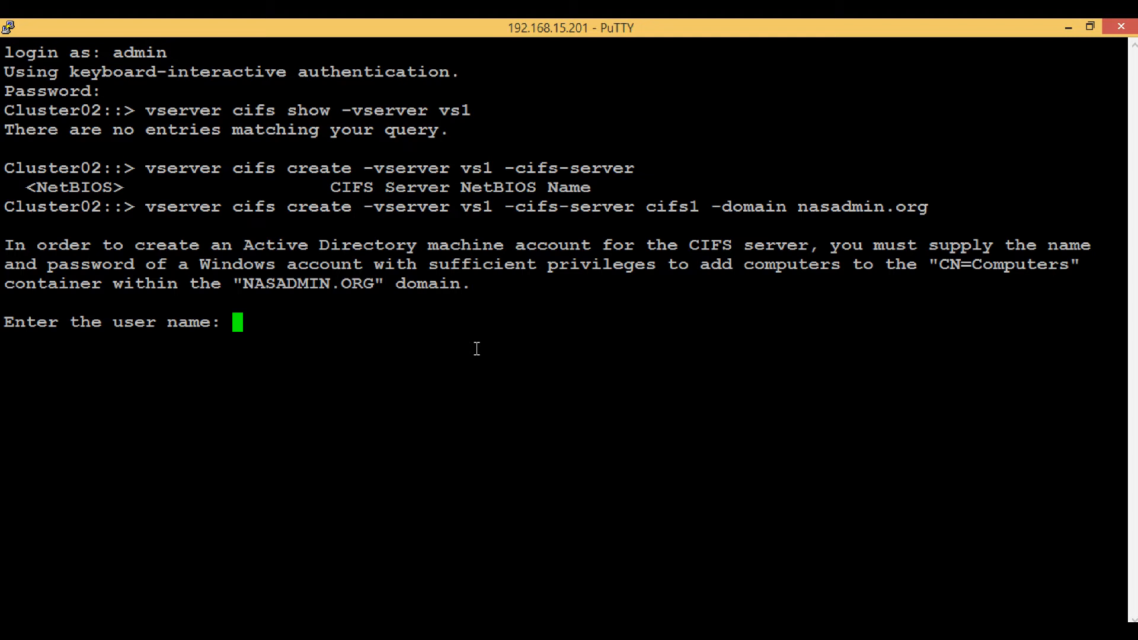
Step: Authenticate as domain user atish, then verify CIFS1 is up on vs1 in NASADMIN.ORG
{"action": "type", "text": "atish"}
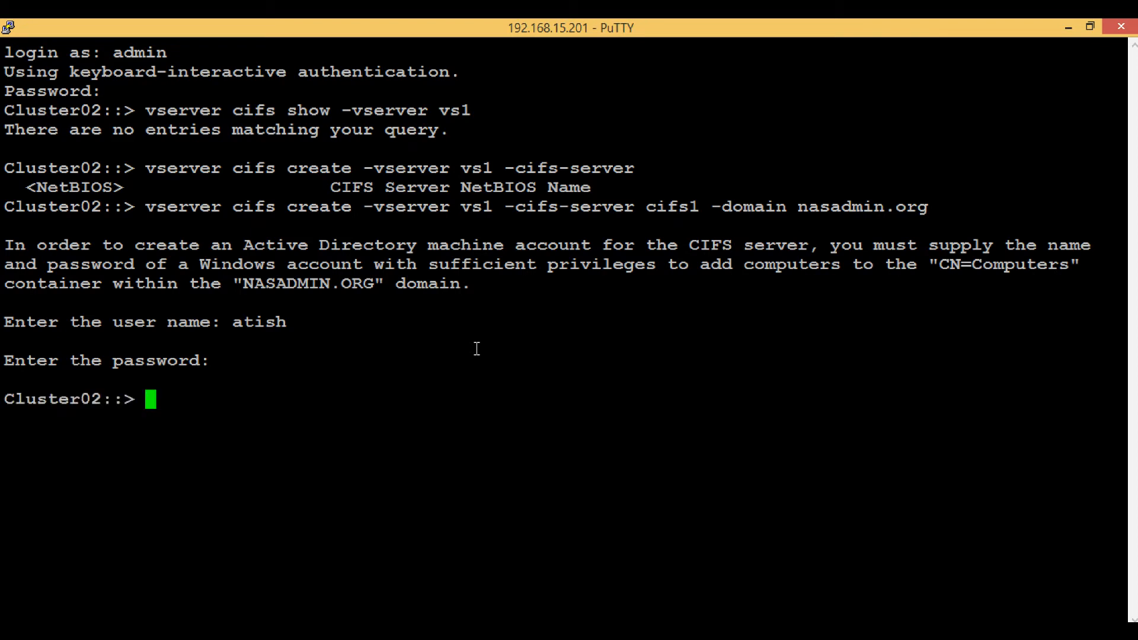
{"action": "type", "text": "vserver cifs show -vserver vs1"}
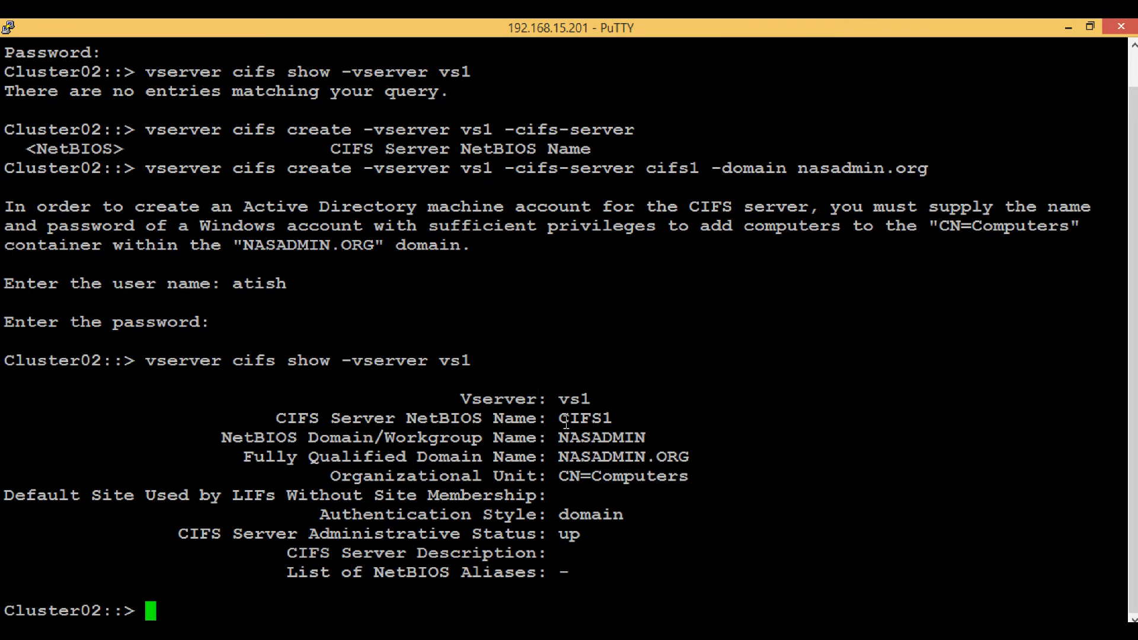
Step: Connect by Remote Desktop to the Windows server at 192.168.15.132
{"action": "double_click", "coordinate": [584, 418]}
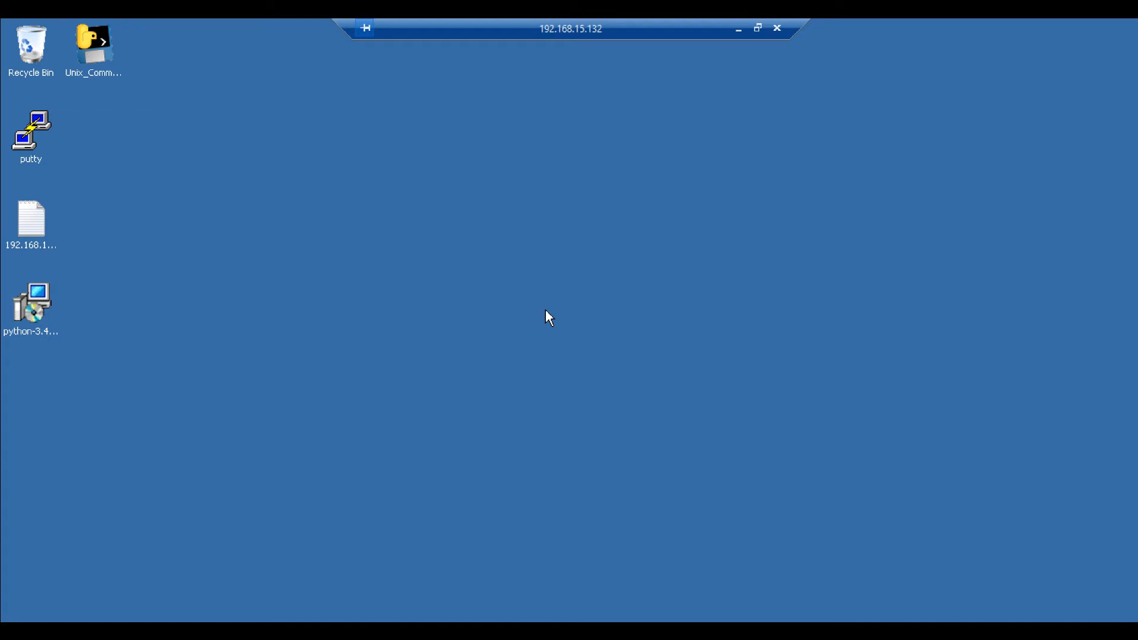
{"action": "mouse_move", "coordinate": [449, 314]}
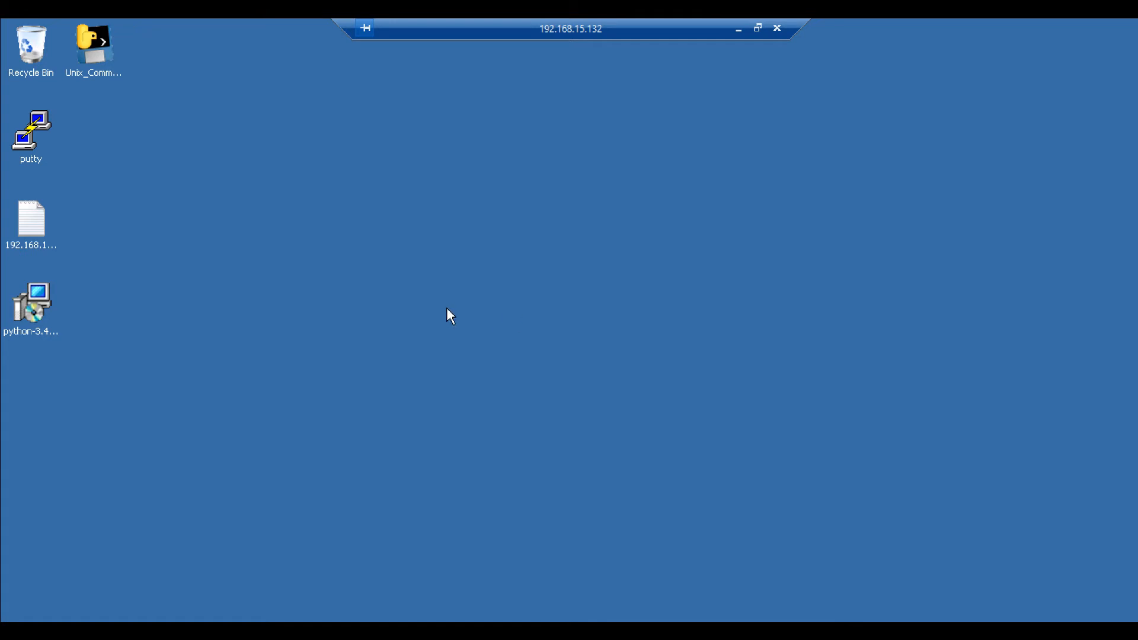
{"action": "mouse_move", "coordinate": [427, 329]}
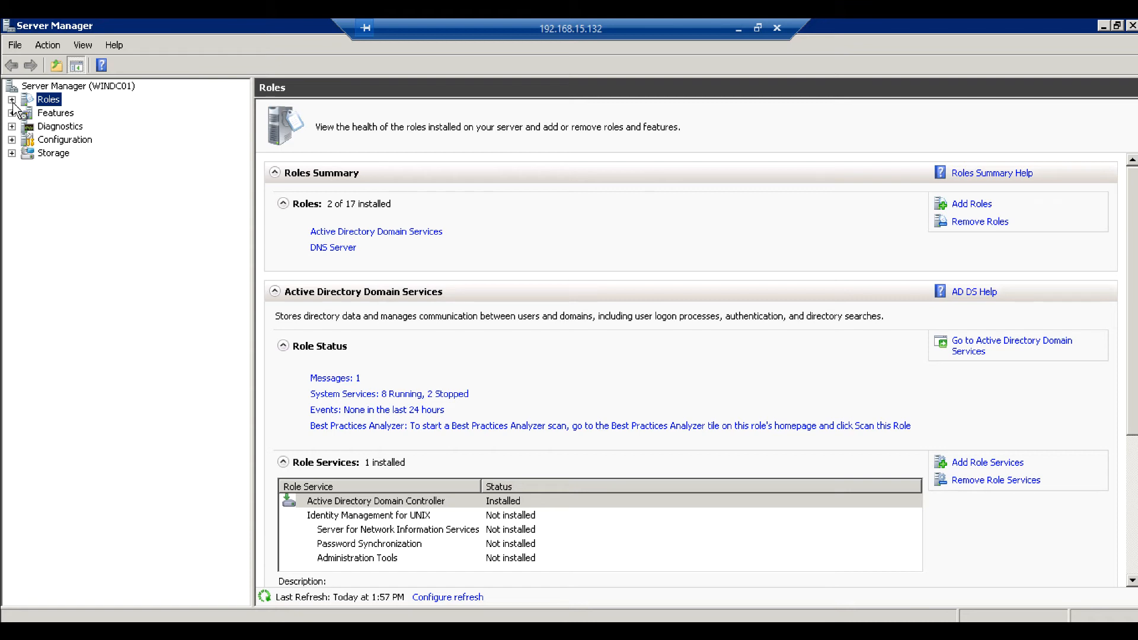
Step: Browse DNS Server on WINDC01 to the nasadmin.org zone and open its new-record menu
{"action": "left_click", "coordinate": [12, 99]}
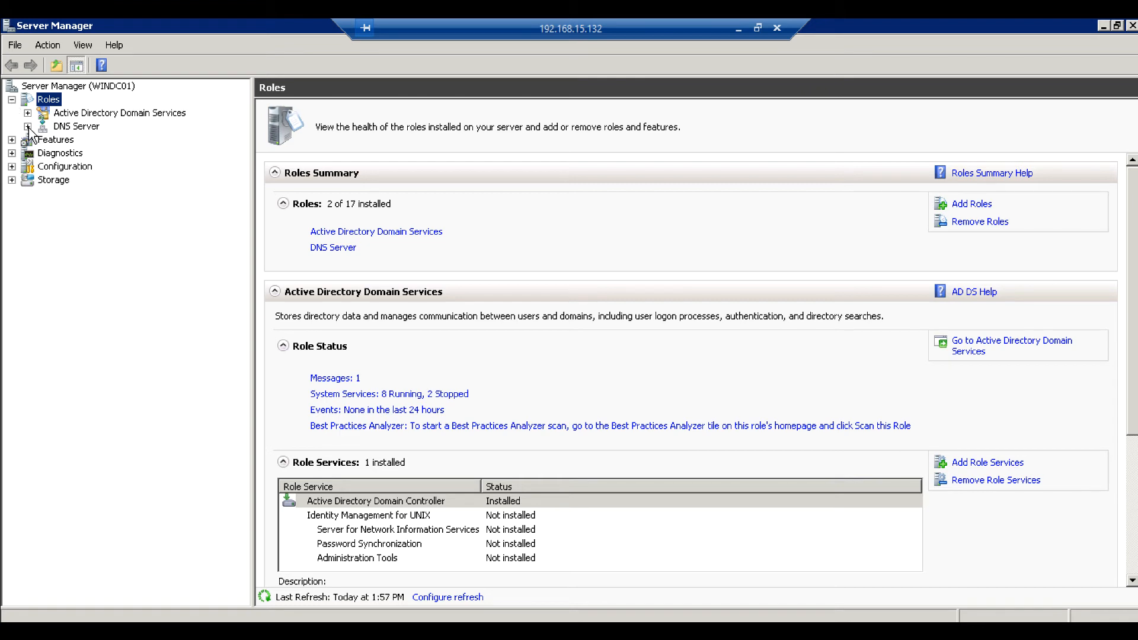
{"action": "left_click", "coordinate": [26, 125]}
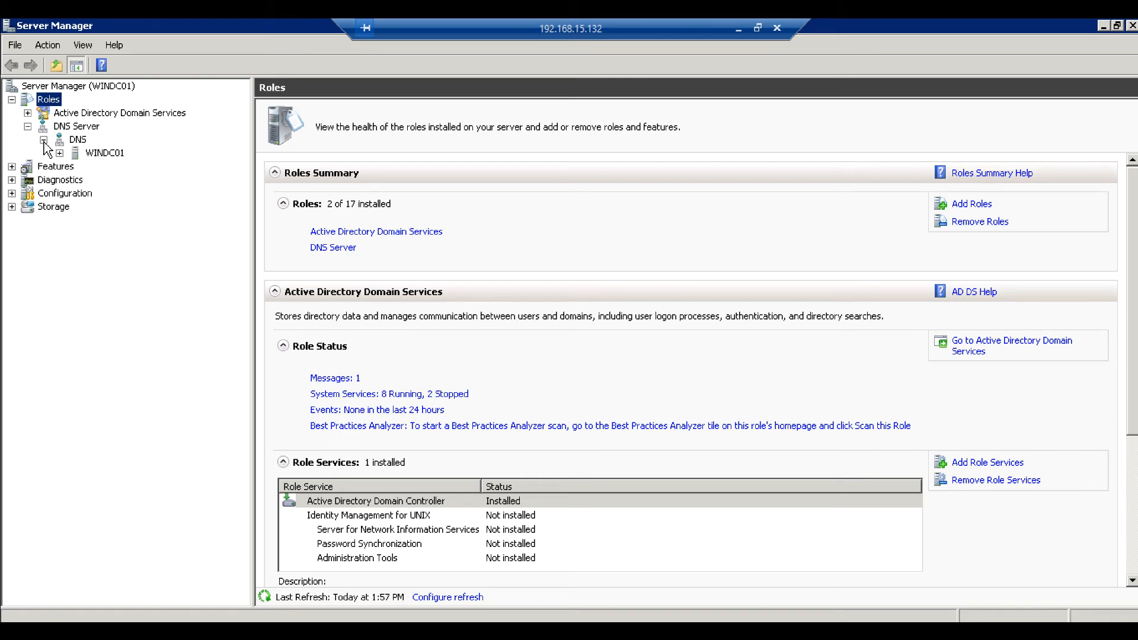
{"action": "left_click", "coordinate": [60, 153]}
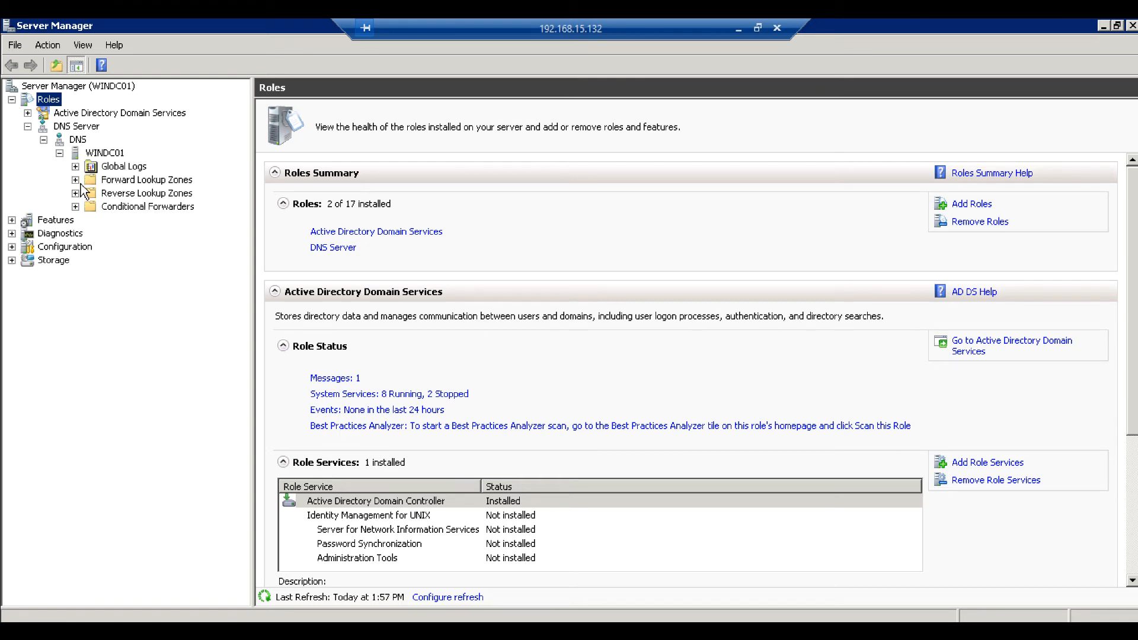
{"action": "left_click", "coordinate": [75, 179]}
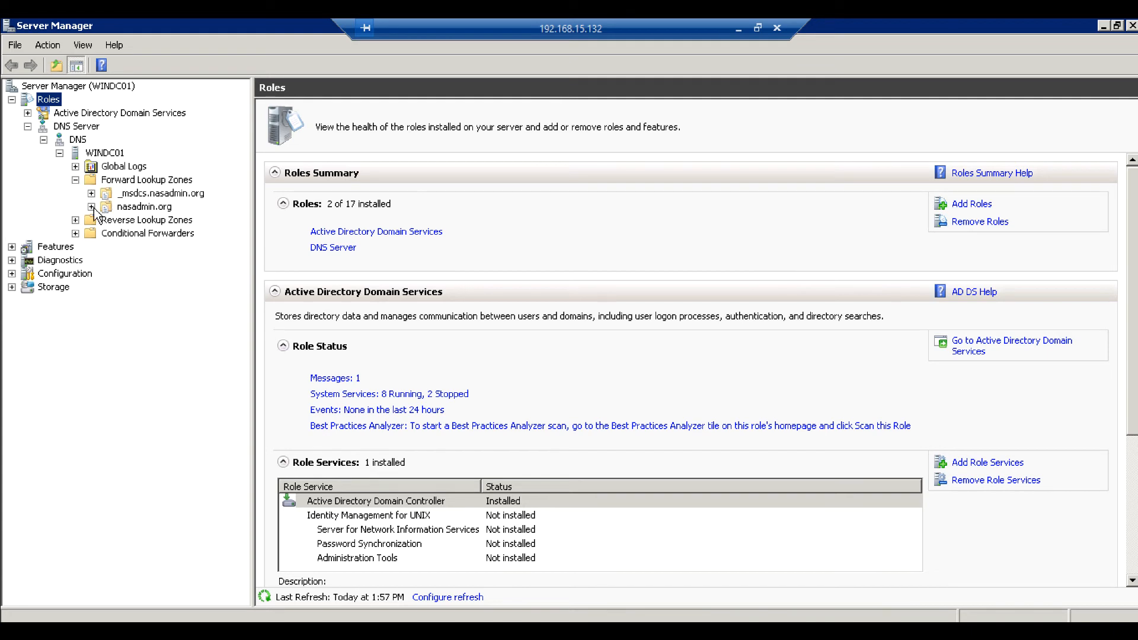
{"action": "left_click", "coordinate": [143, 207]}
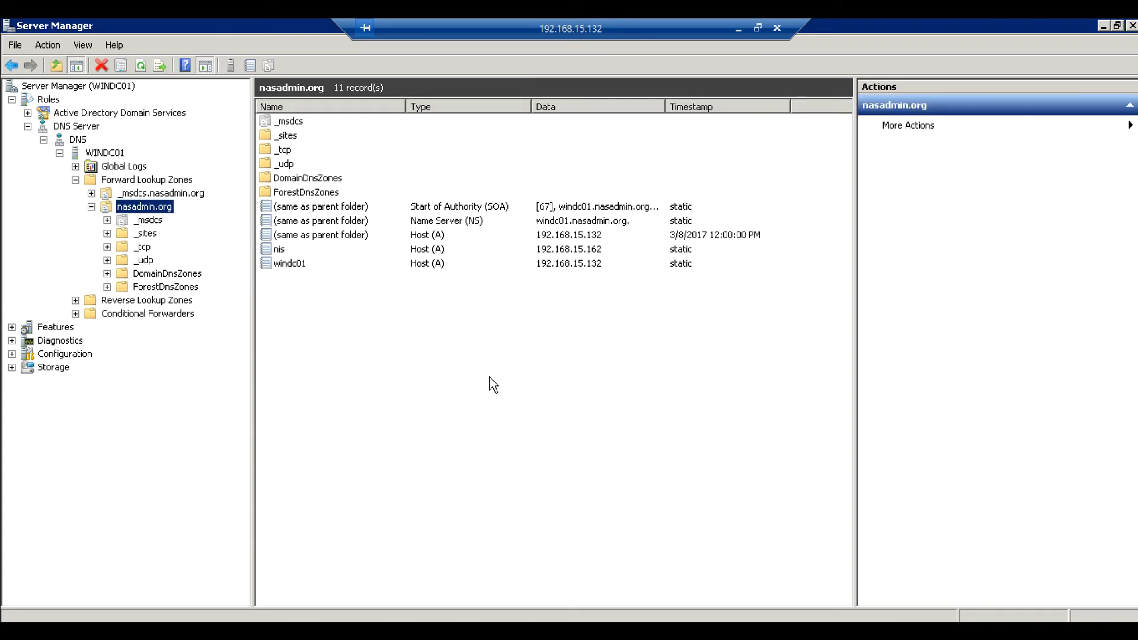
{"action": "right_click", "coordinate": [493, 381]}
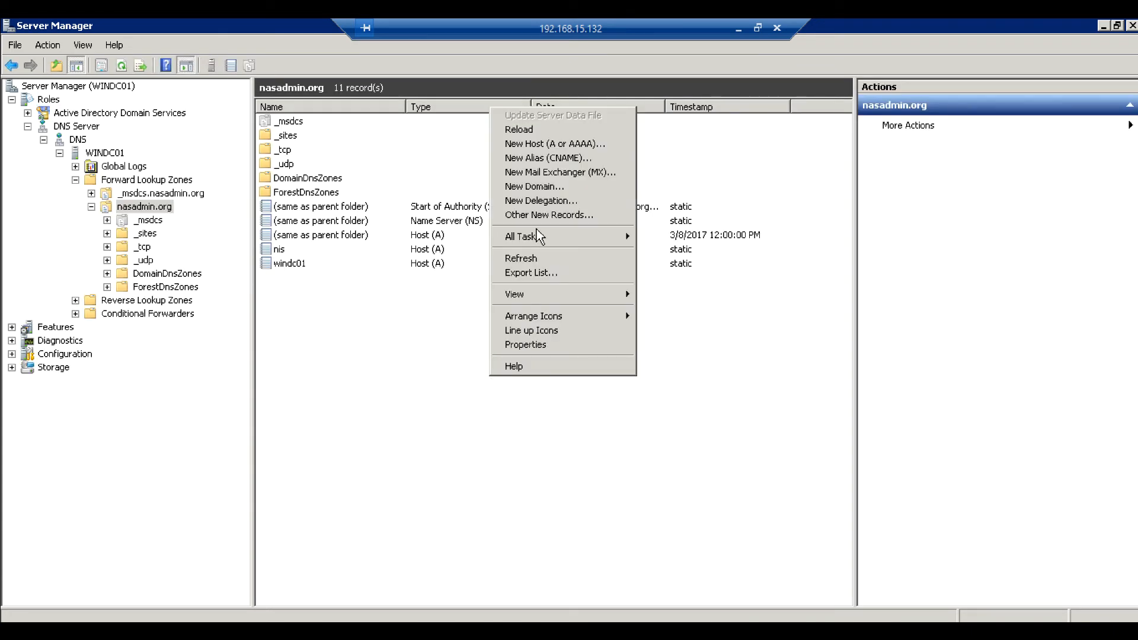
Step: Add host record cifs1 at 192.168.15.205, with PTR creation kept on
{"action": "left_click", "coordinate": [555, 143]}
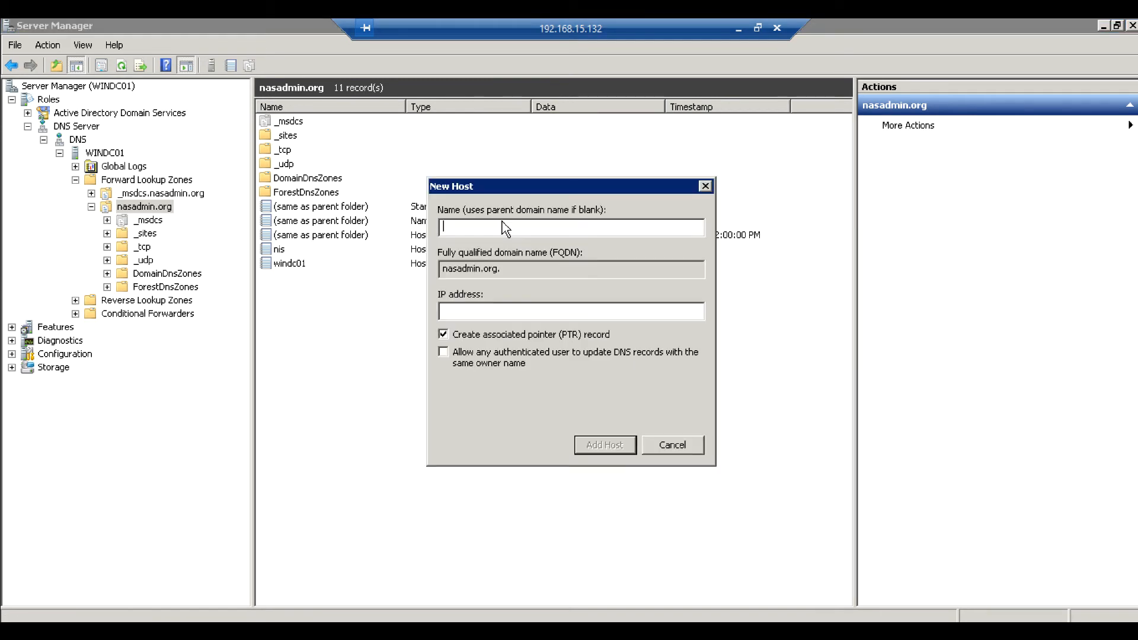
{"action": "type", "text": "cifs"}
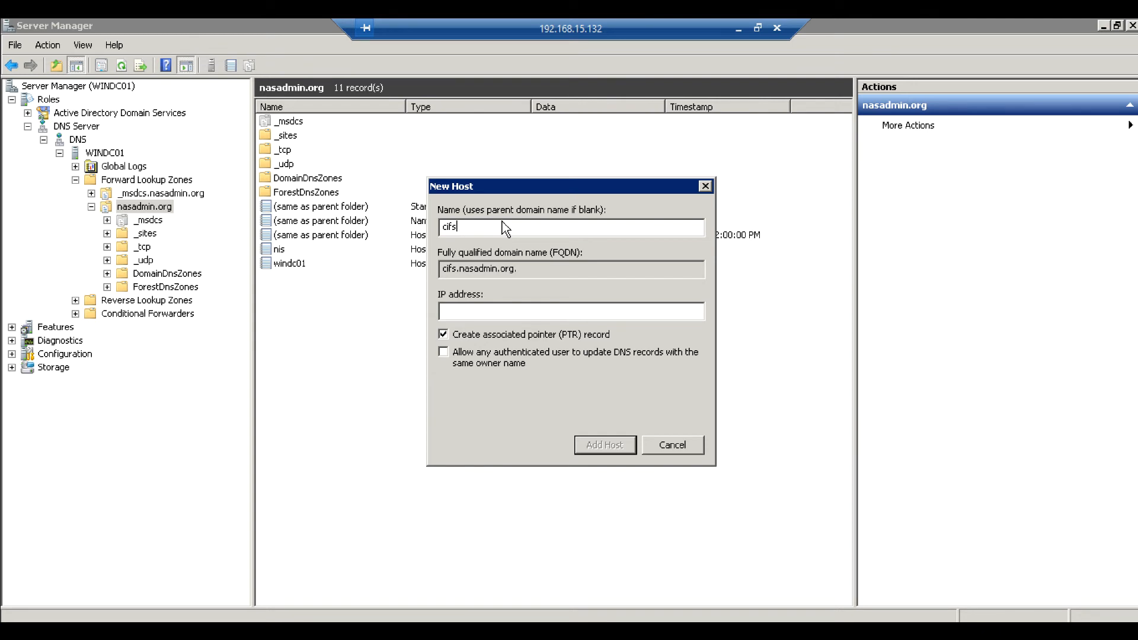
{"action": "type", "text": "1"}
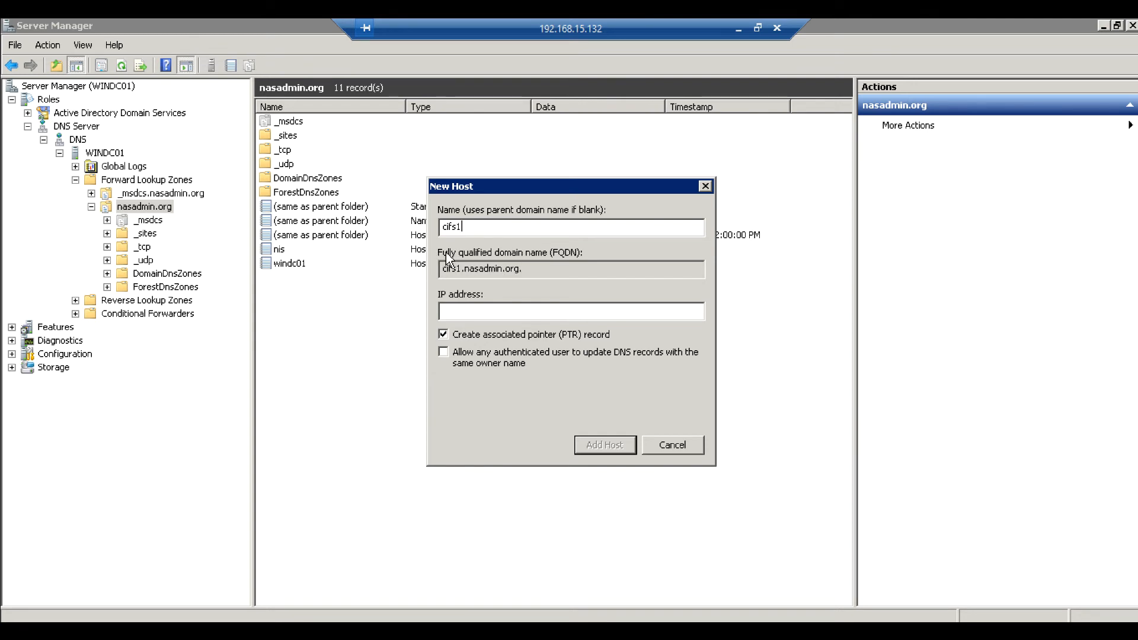
{"action": "mouse_move", "coordinate": [455, 281]}
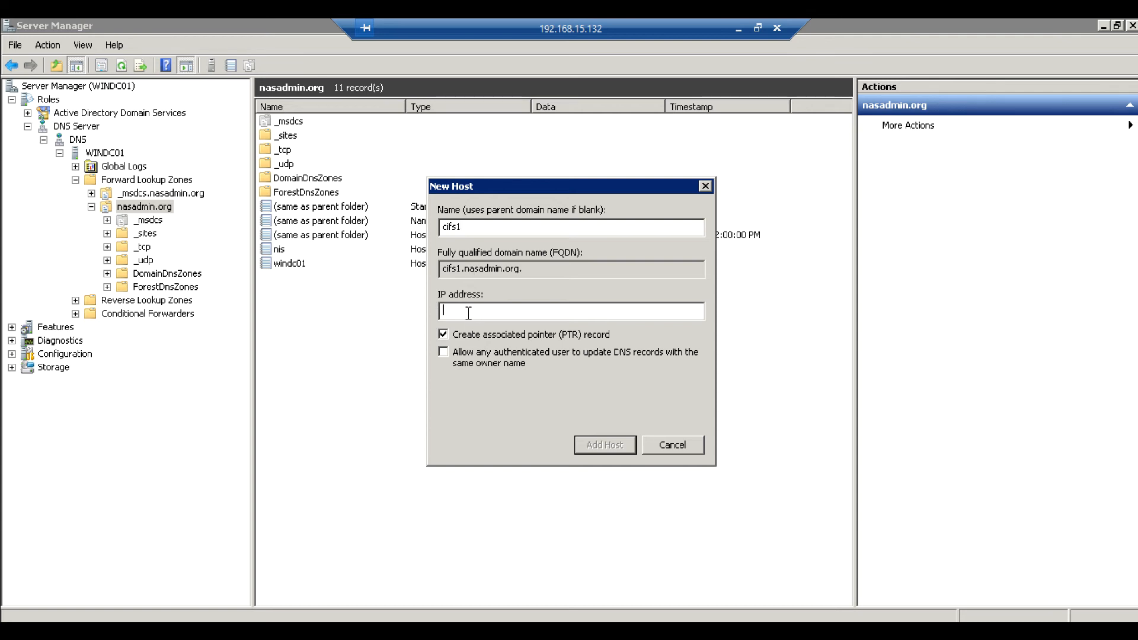
{"action": "type", "text": "192.168."}
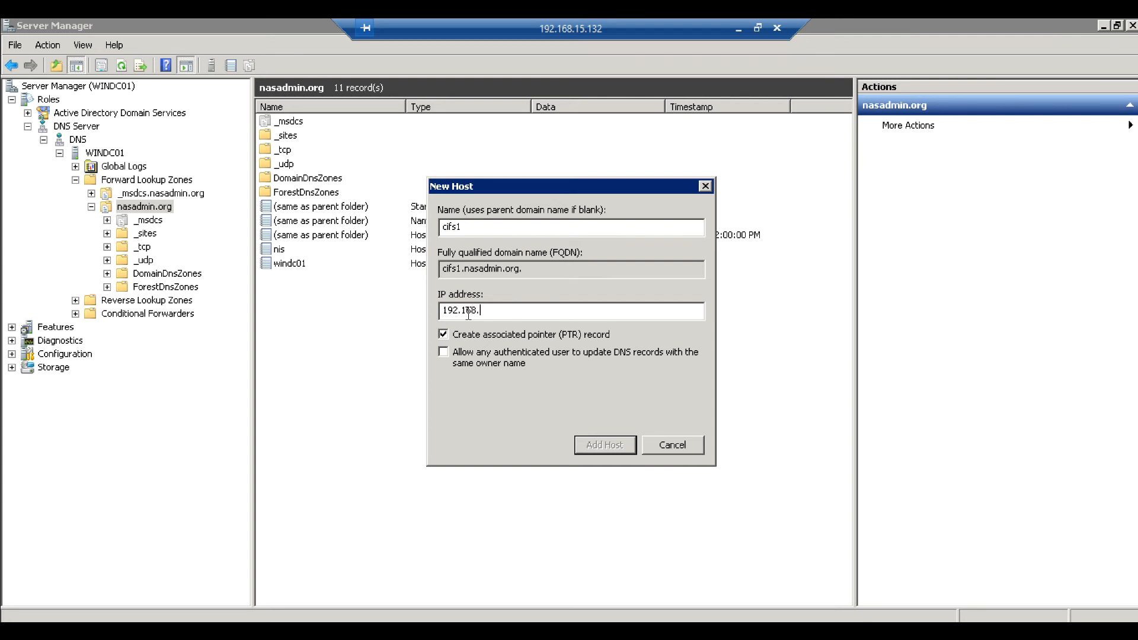
{"action": "type", "text": "15."}
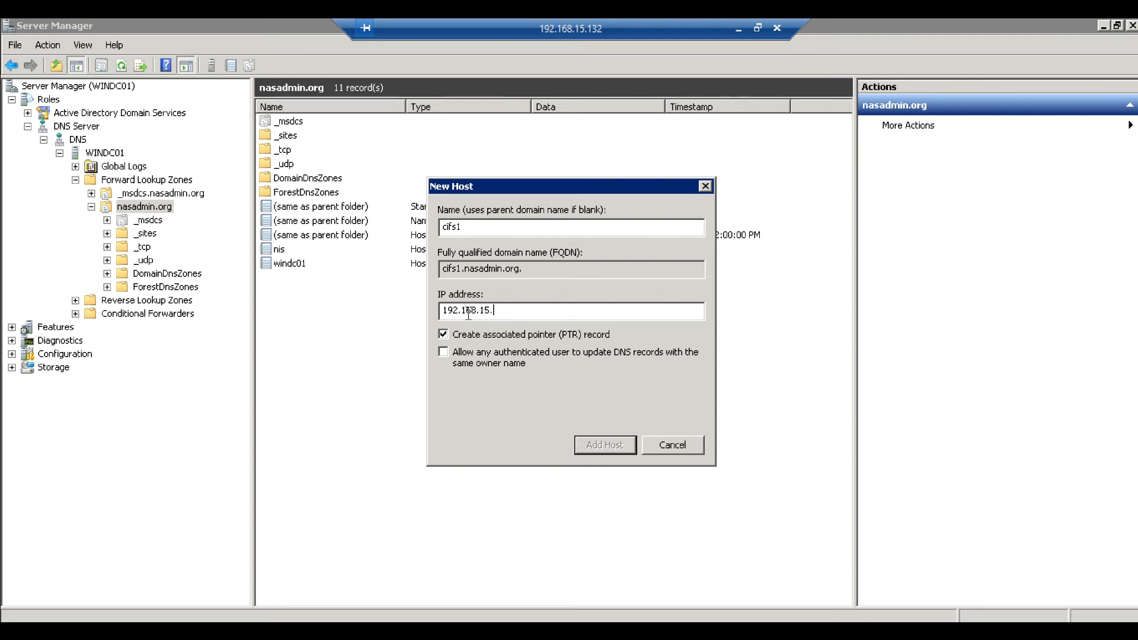
{"action": "type", "text": "205"}
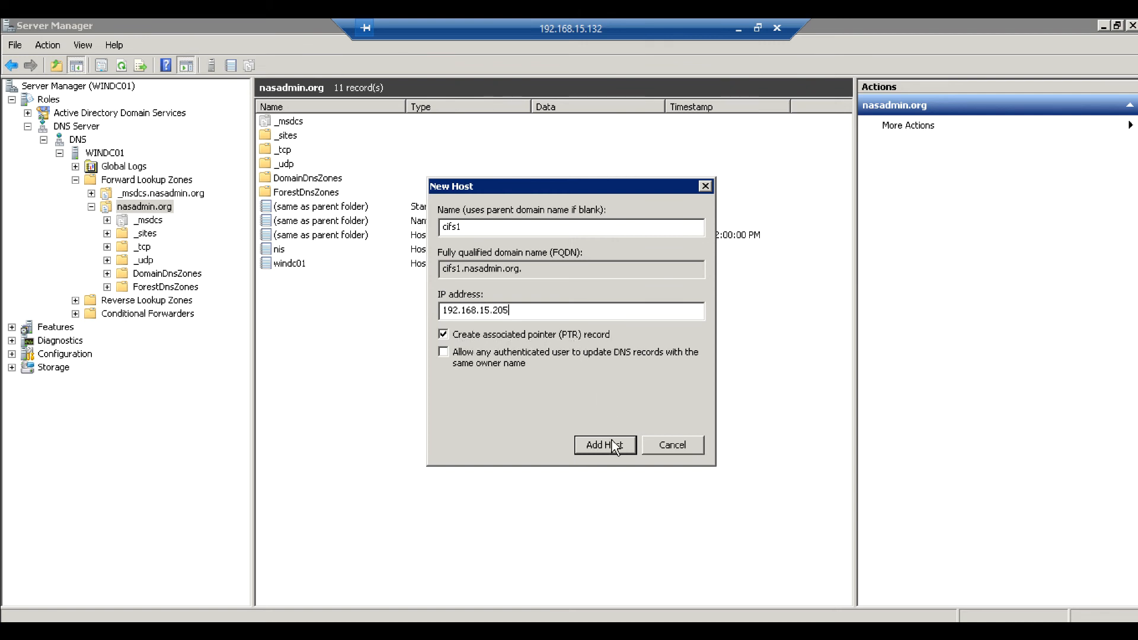
{"action": "left_click", "coordinate": [604, 444]}
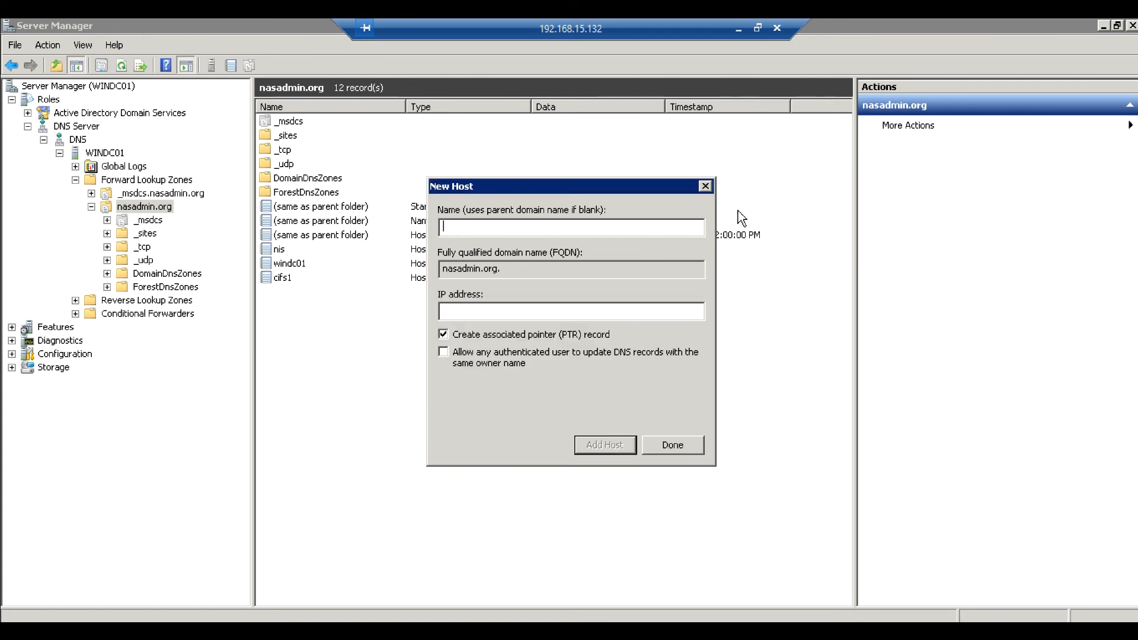
{"action": "left_click", "coordinate": [672, 445]}
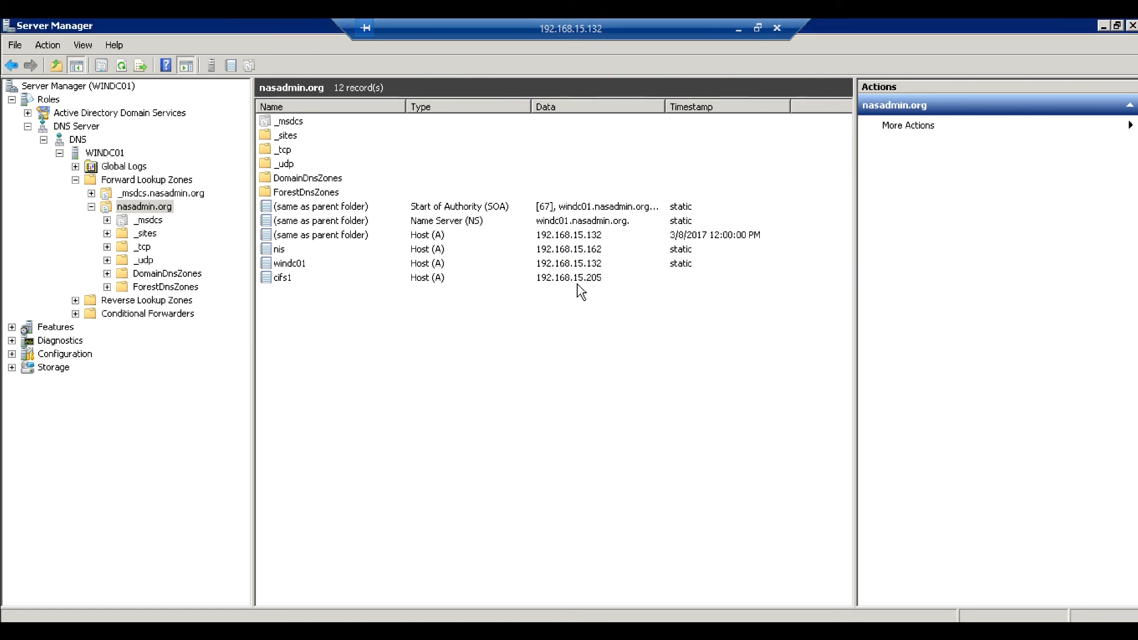
Step: Select cifs1, then check the 192.168.15.205 pointer in 15.168.192.in-addr.arpa
{"action": "left_click", "coordinate": [283, 278]}
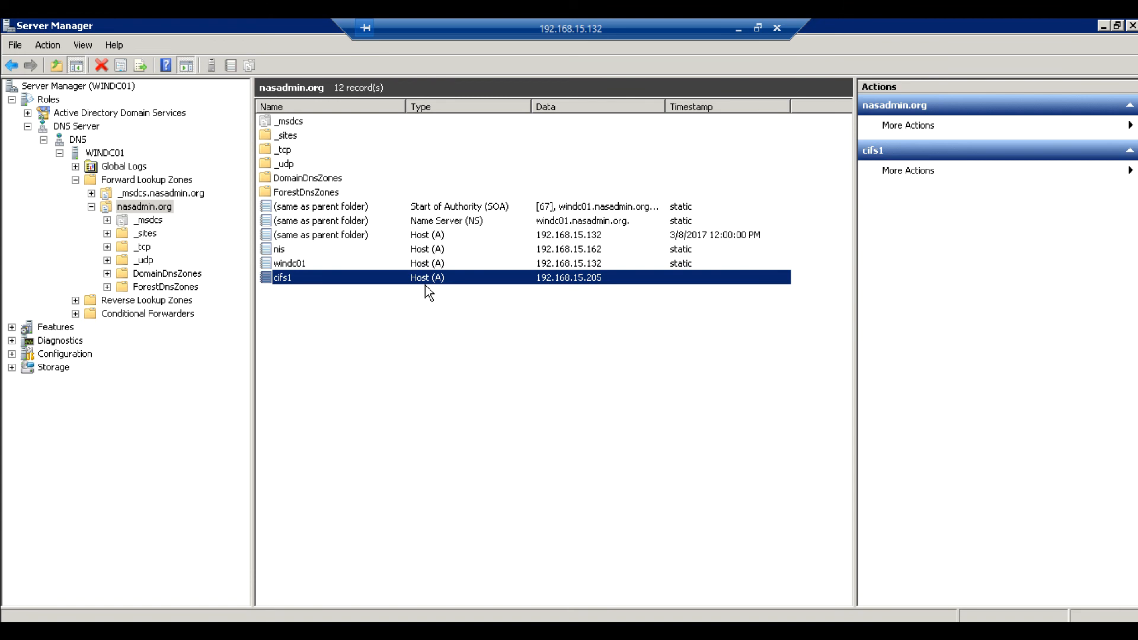
{"action": "mouse_move", "coordinate": [294, 287]}
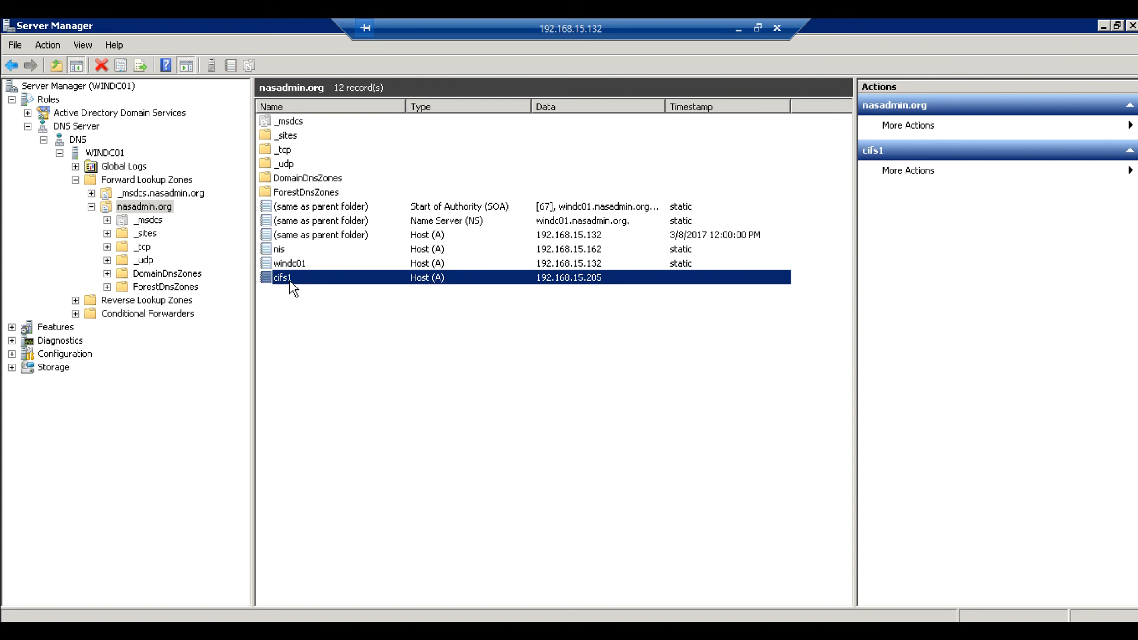
{"action": "mouse_move", "coordinate": [592, 289]}
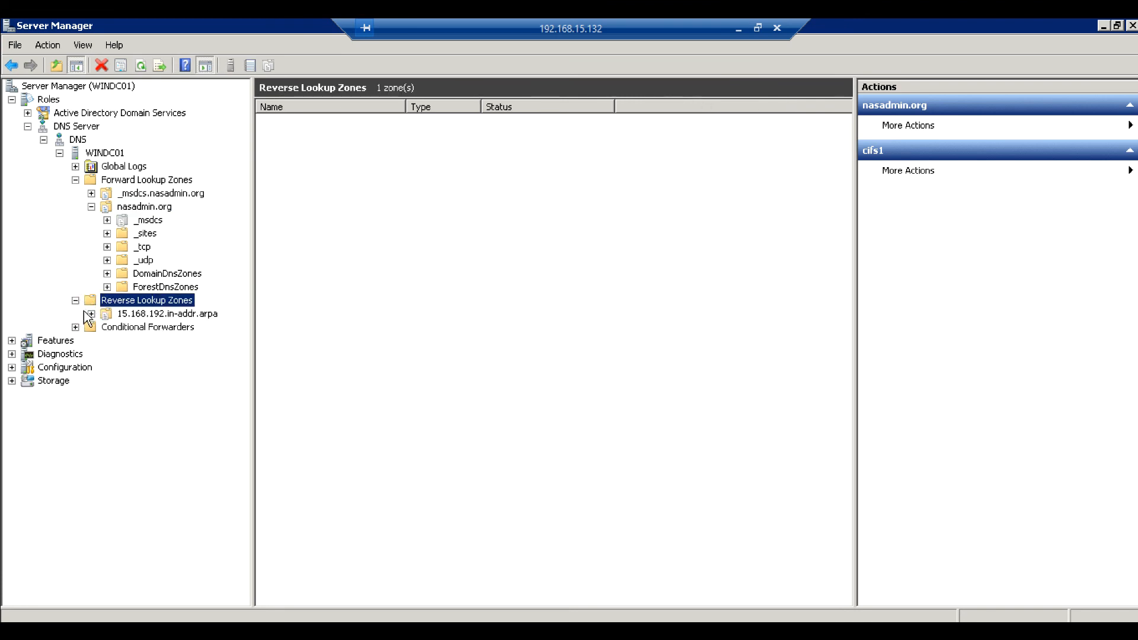
{"action": "left_click", "coordinate": [167, 313]}
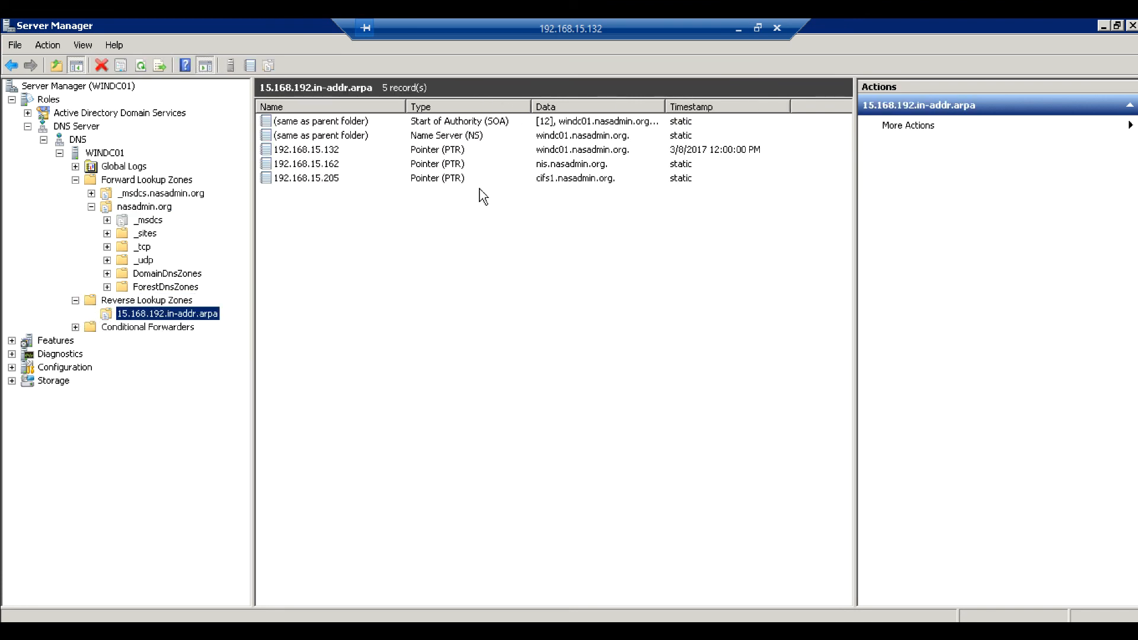
{"action": "left_click", "coordinate": [306, 178]}
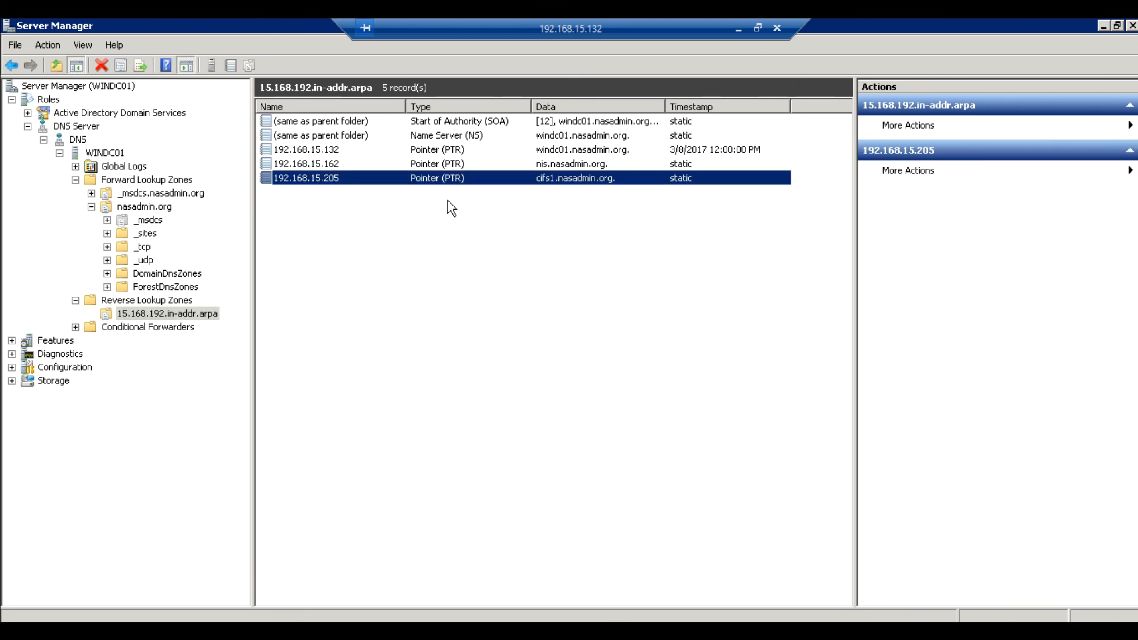
{"action": "mouse_move", "coordinate": [429, 215]}
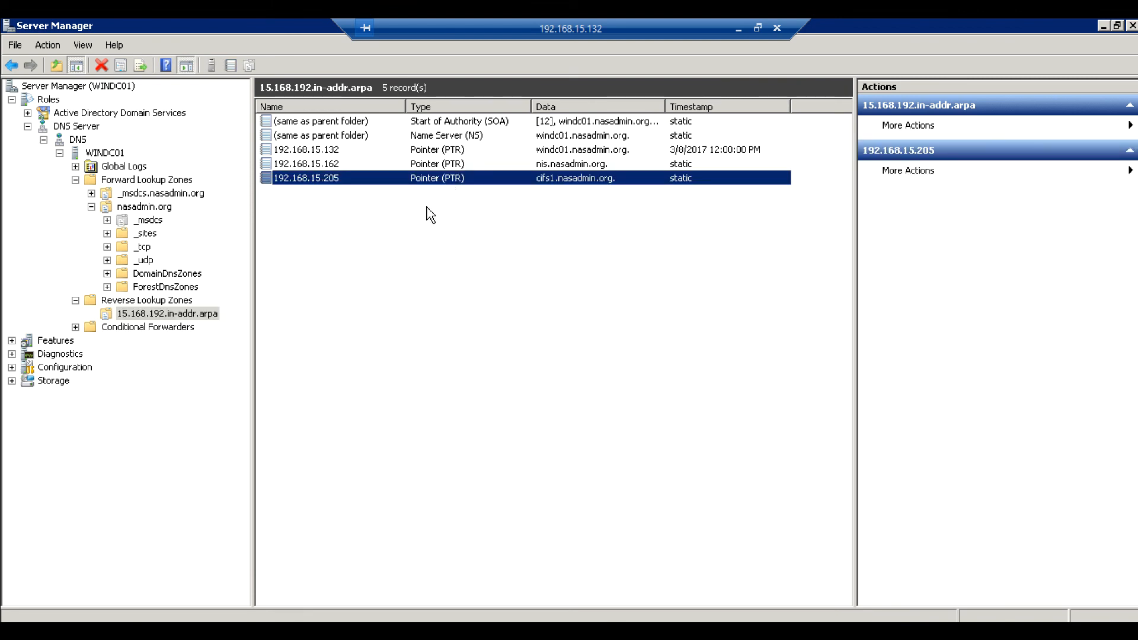
{"action": "mouse_move", "coordinate": [487, 276]}
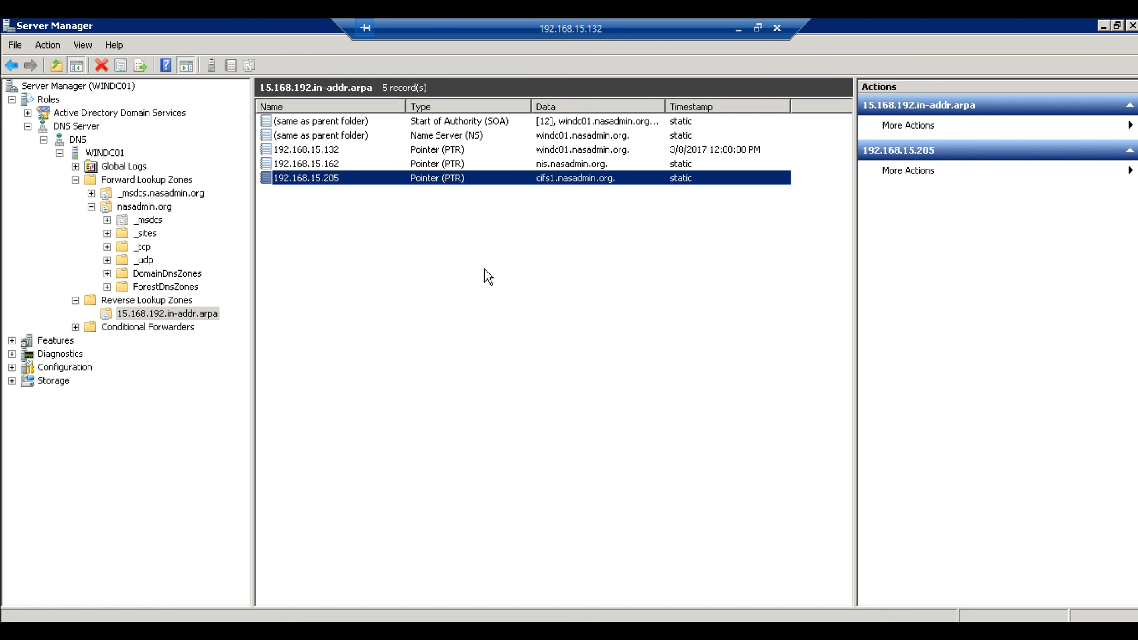
{"action": "mouse_move", "coordinate": [576, 186]}
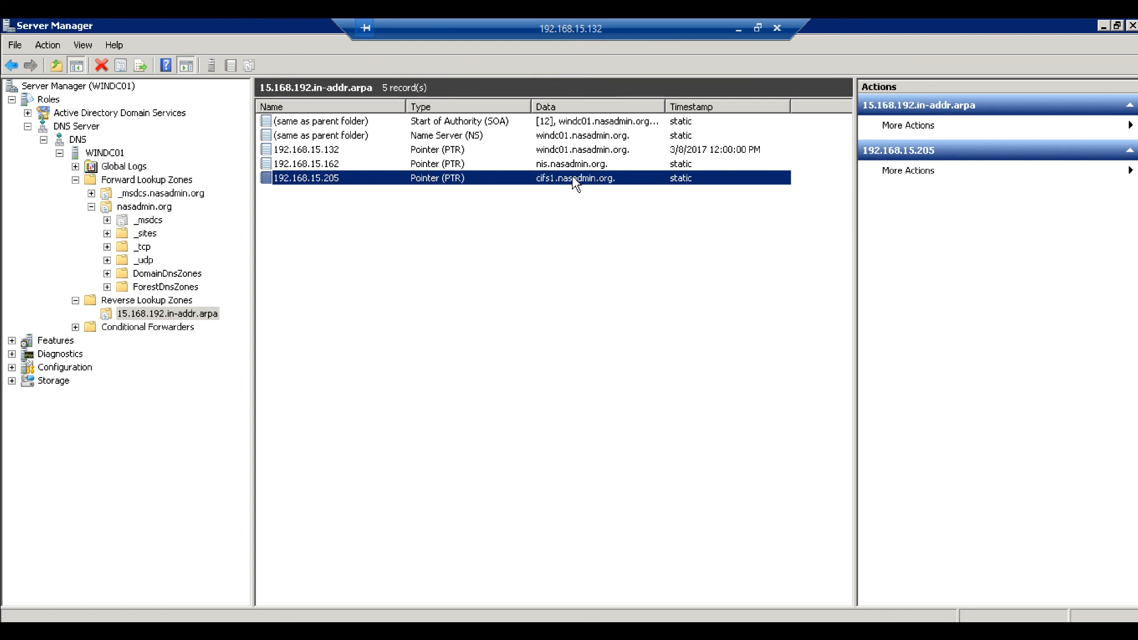
{"action": "mouse_move", "coordinate": [741, 262]}
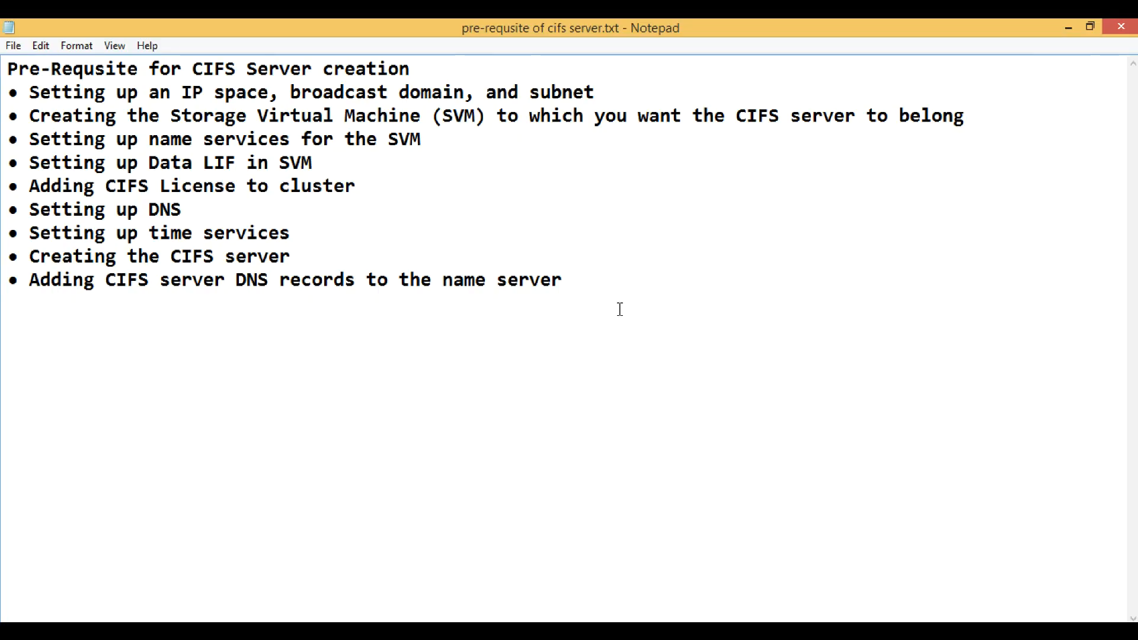
{"action": "mouse_move", "coordinate": [459, 400]}
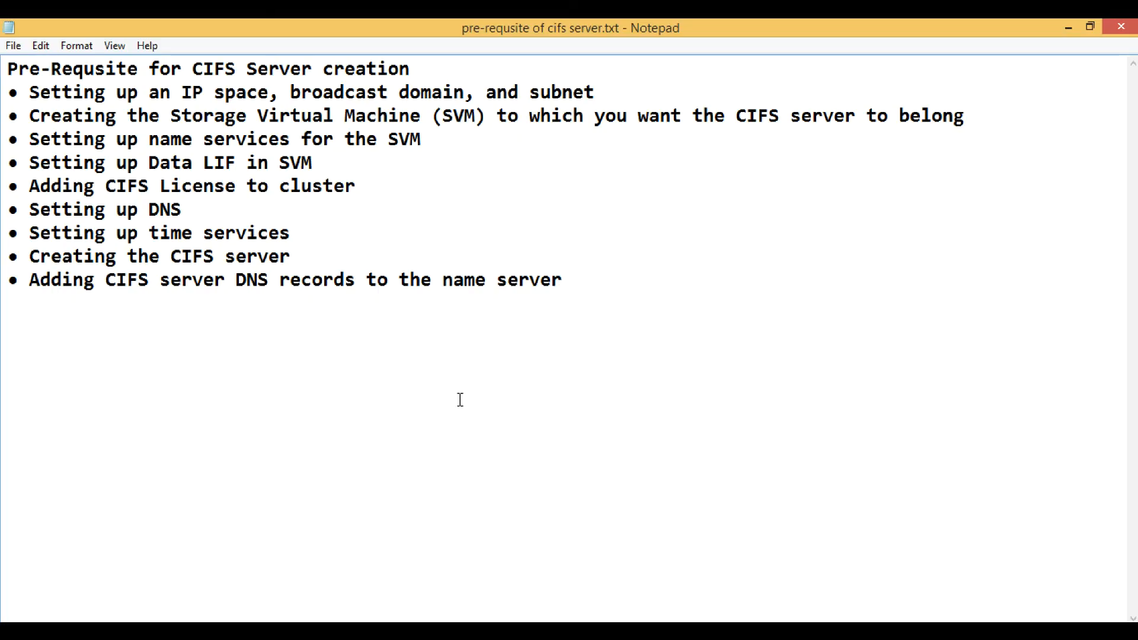